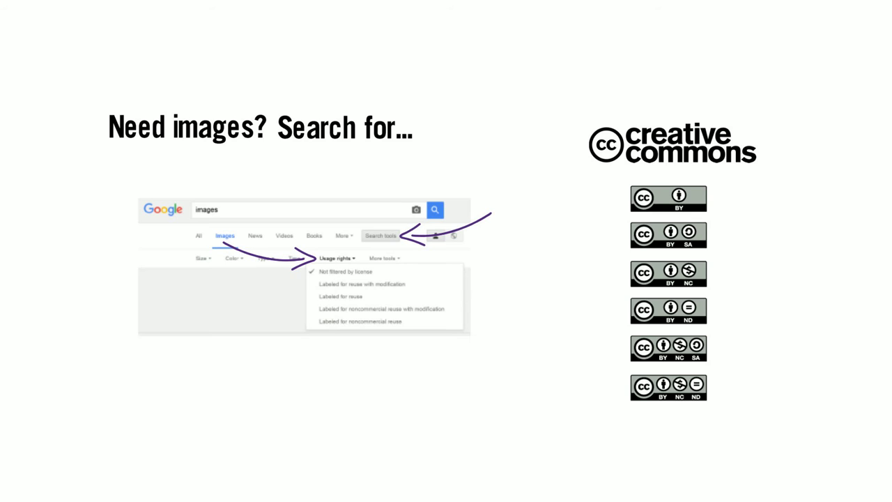
text((yes)
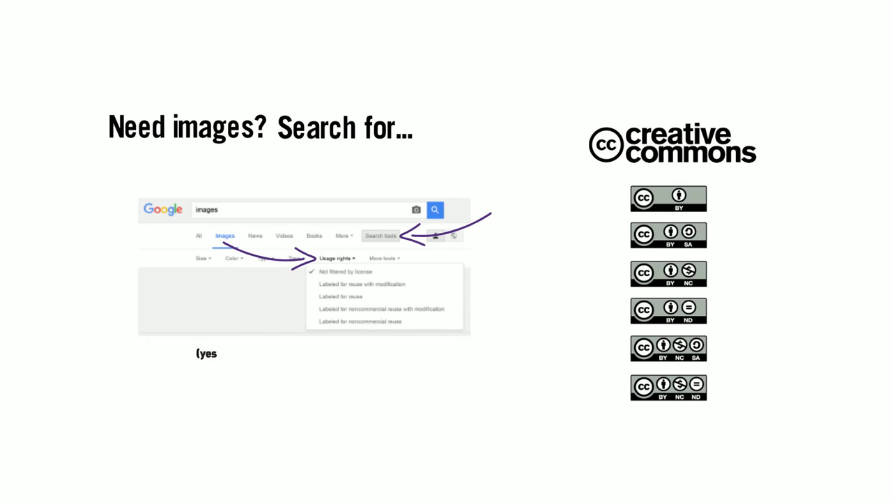
text(, you need to cite pics you find on Google))
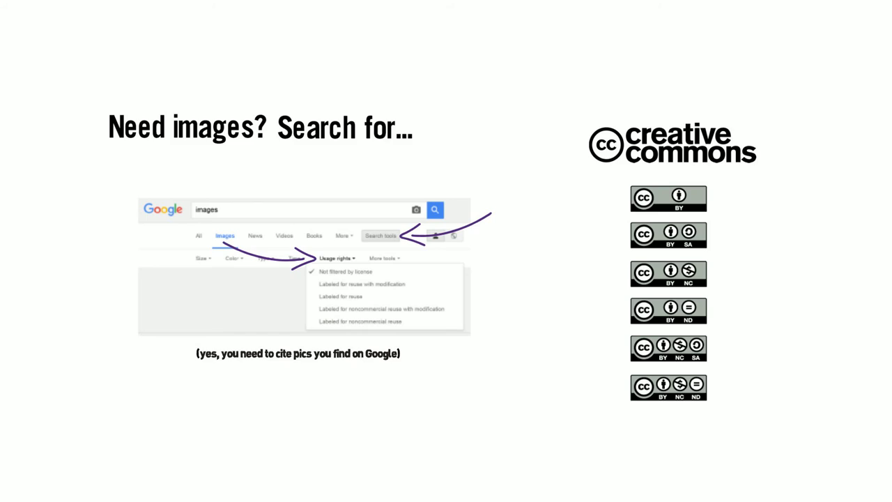